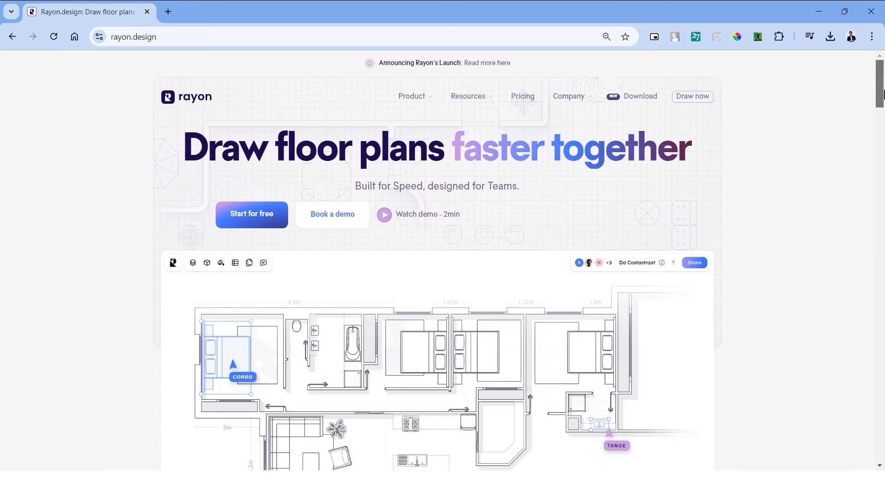
- Start Rayon for free, import House-NA-6.jpeg at 1 m scale, and open the model
scroll(down, 3)
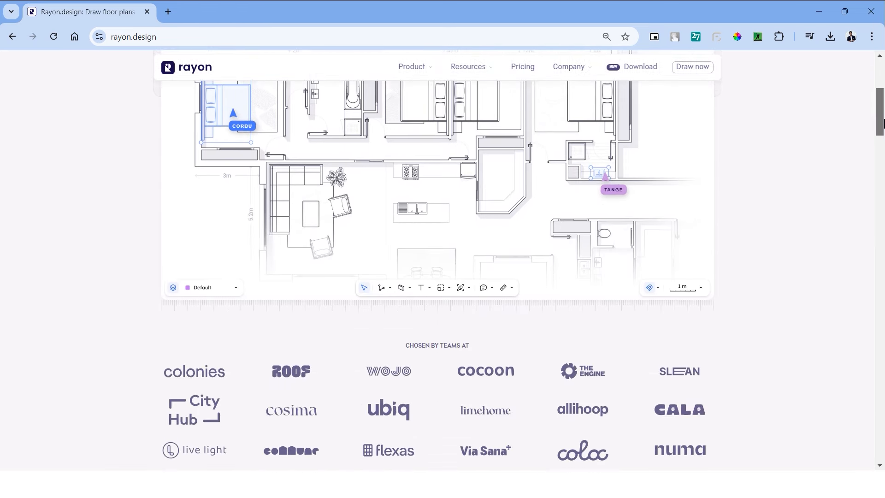
scroll(up, 3)
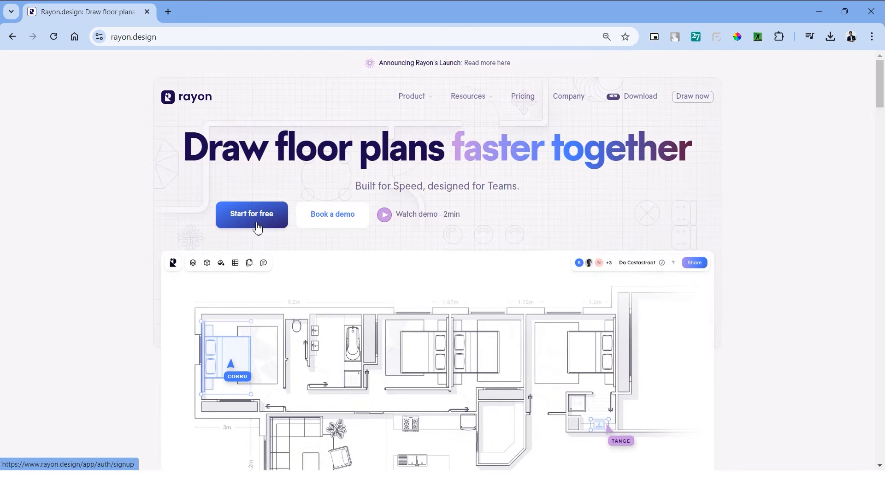
click(252, 214)
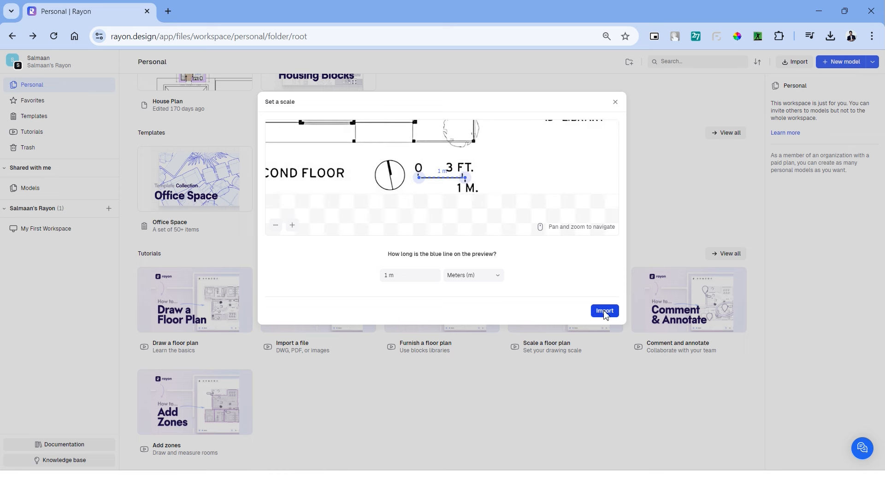
click(605, 310)
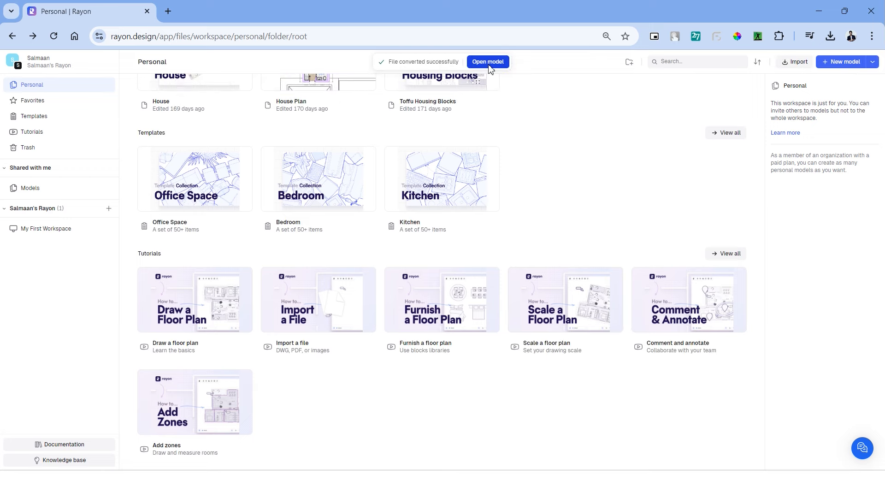
click(487, 62)
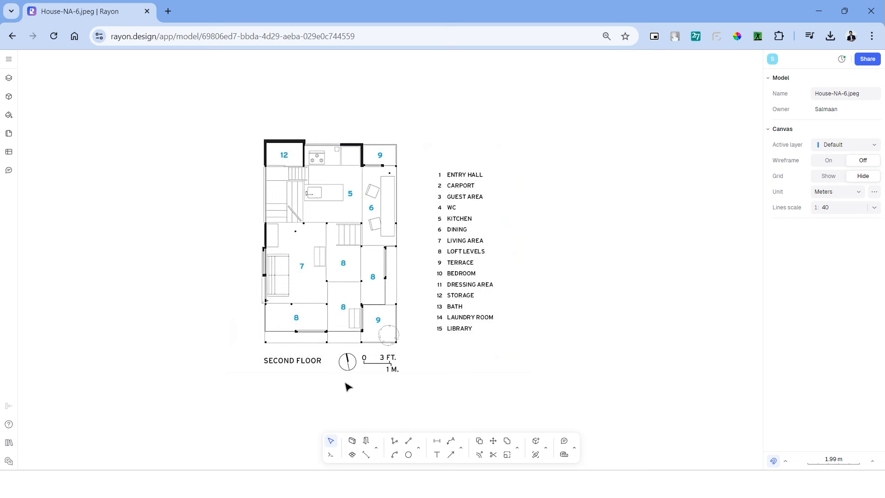
mouse_move(566, 284)
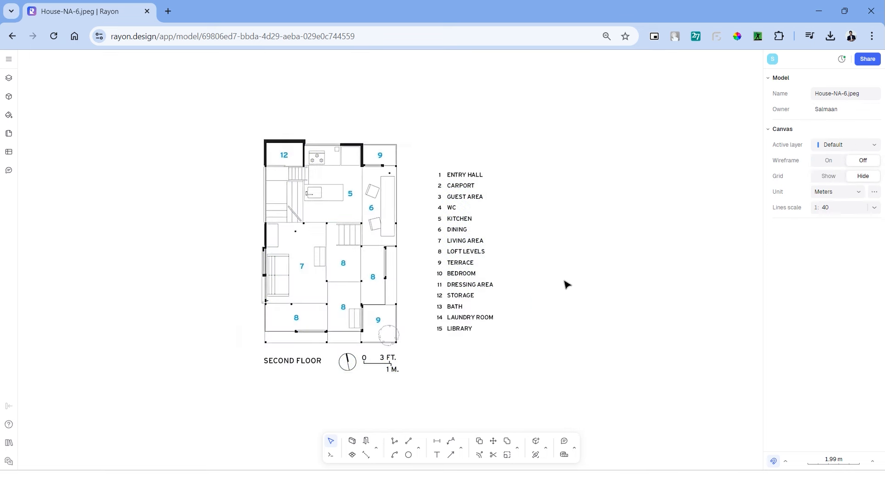
- Select the imported House NA floor plan image
click(8, 59)
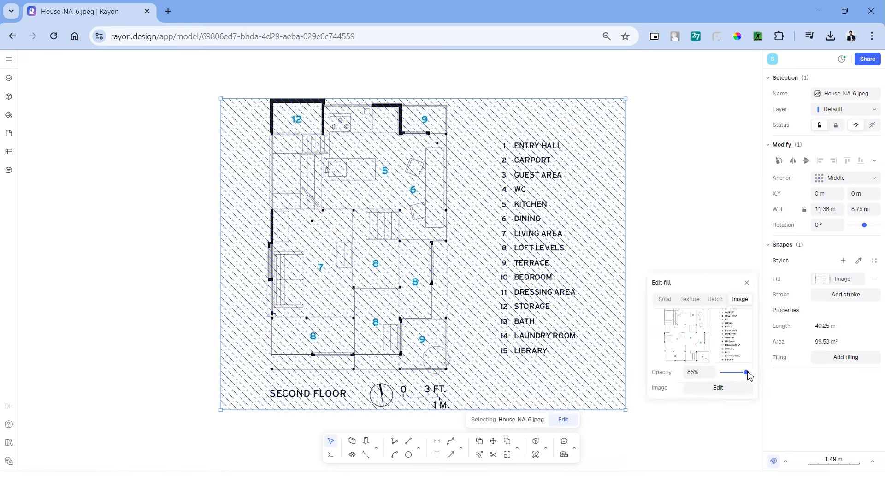
- Fade the floor plan image to 85% opacity with the slider
drag(746, 373, 734, 372)
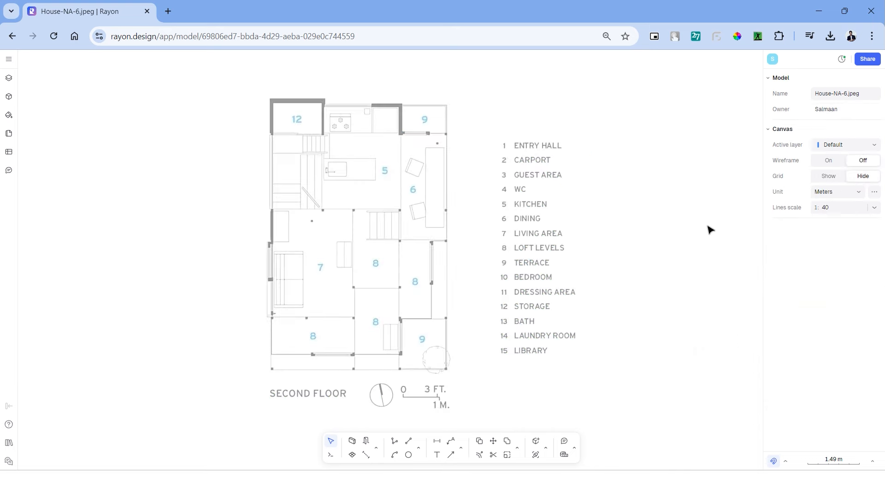
mouse_move(26, 104)
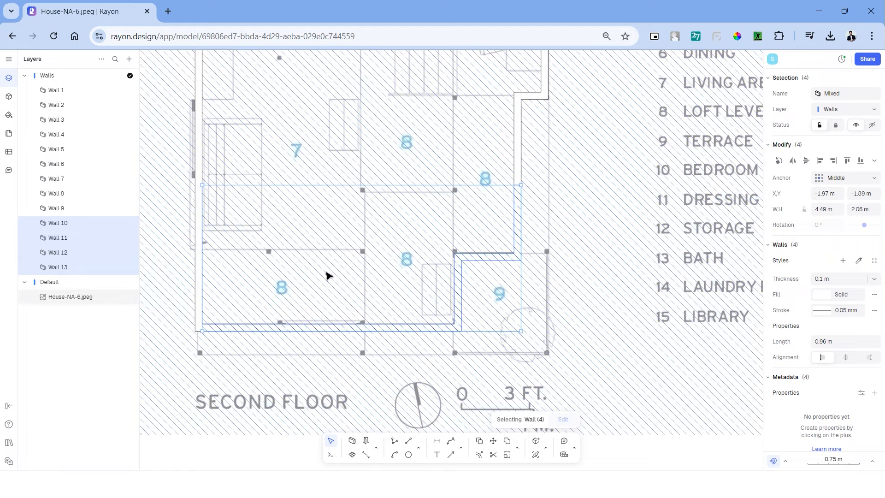
scroll(down, 3)
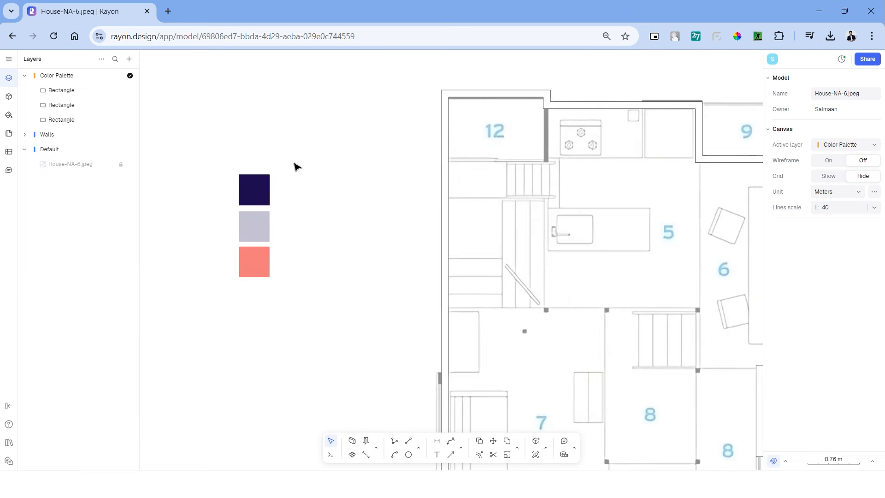
- Select Wall 1–13 and change their fill to the dark navy swatch
click(56, 75)
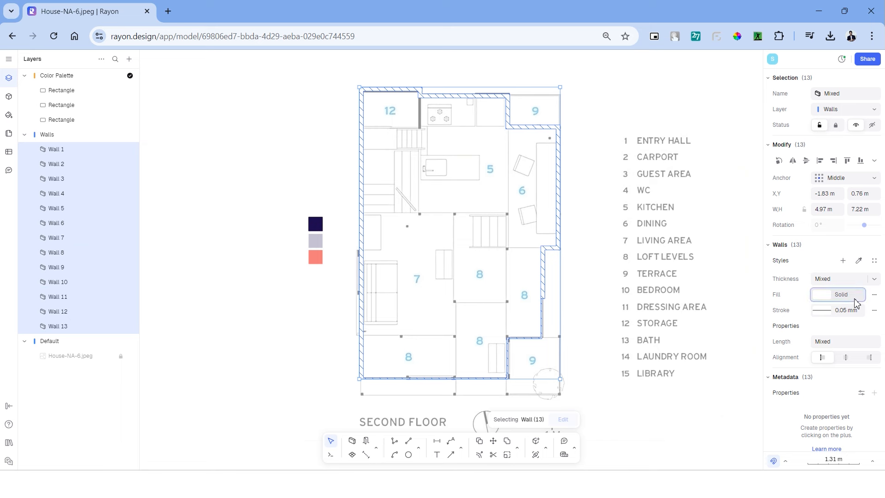
click(824, 294)
text(.1)
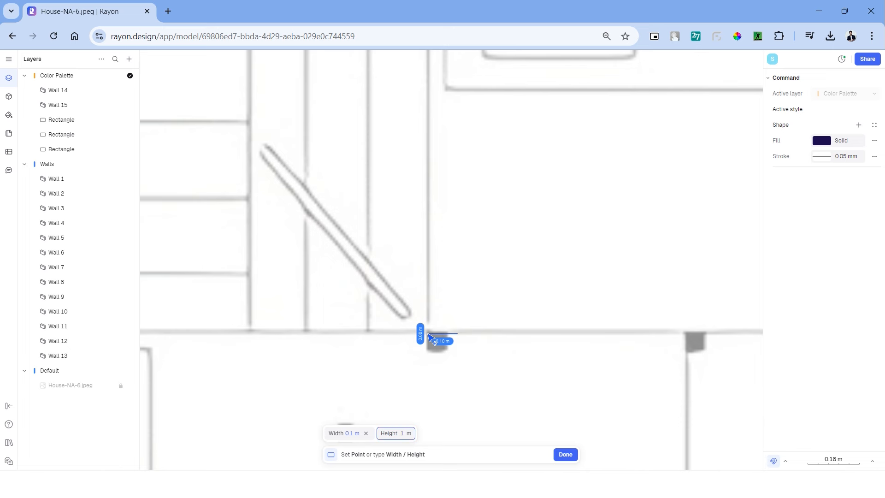
- Place the corner of a small 0.1 m square navy column
click(564, 454)
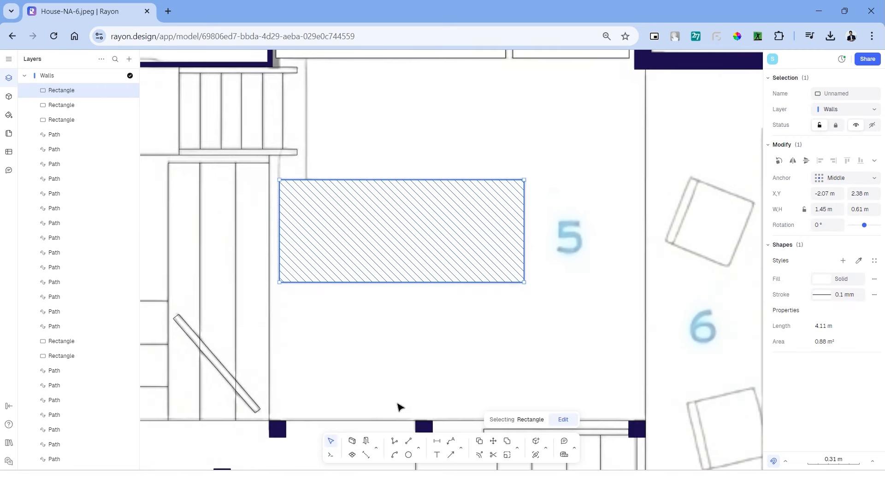
- Search the command bar for 'fill' to run Fillet on the island
click(331, 454)
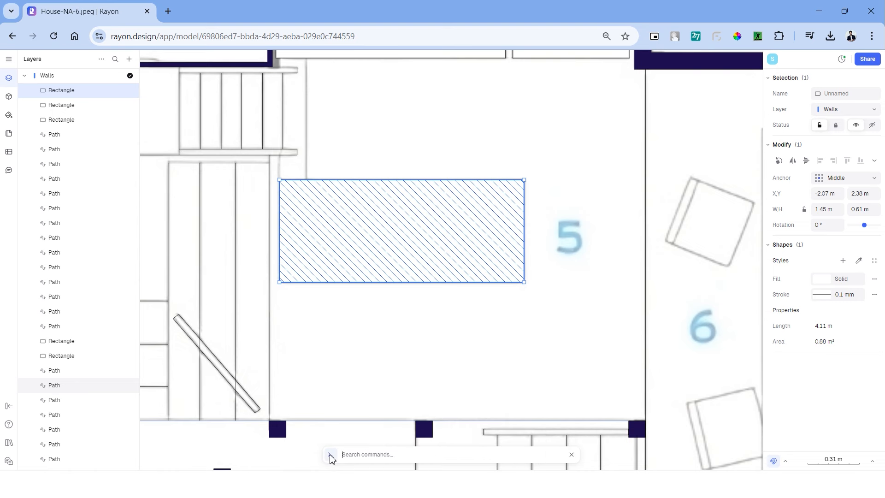
text(fill)
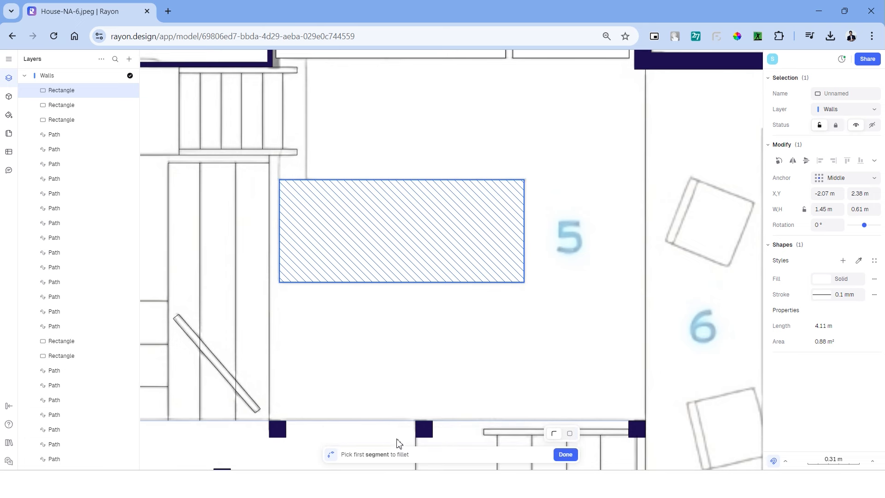
mouse_move(400, 436)
text(d)
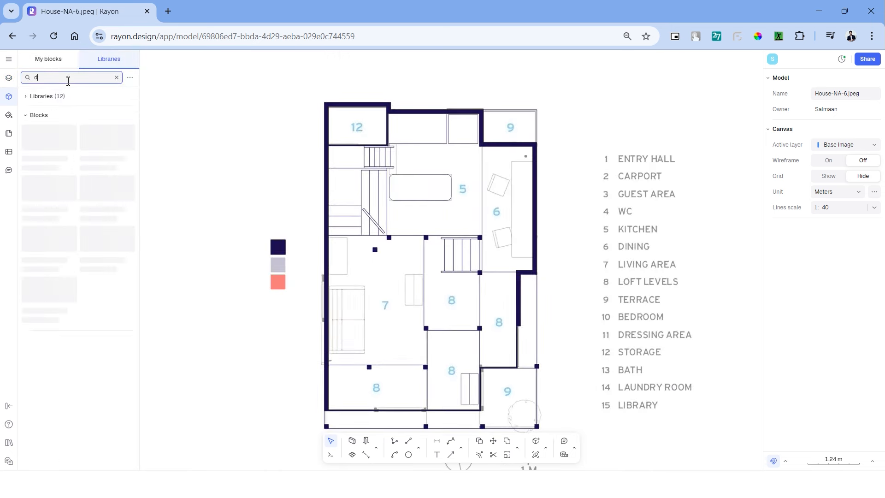
- Search the block libraries for door, pocket and surface sliding blocks
text(oor)
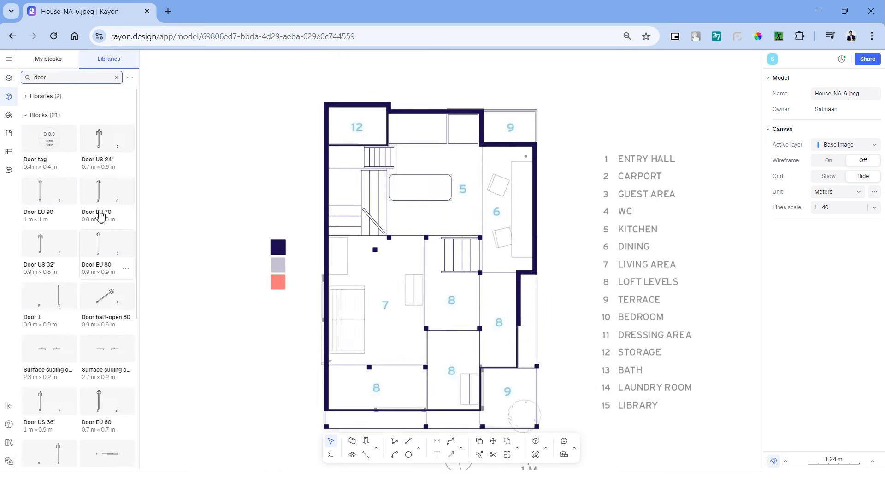
text(pocket)
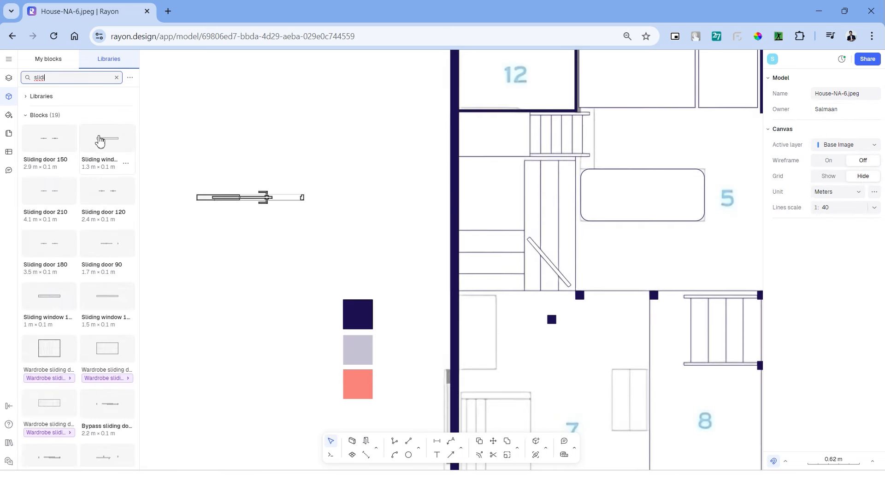
text(surface sli)
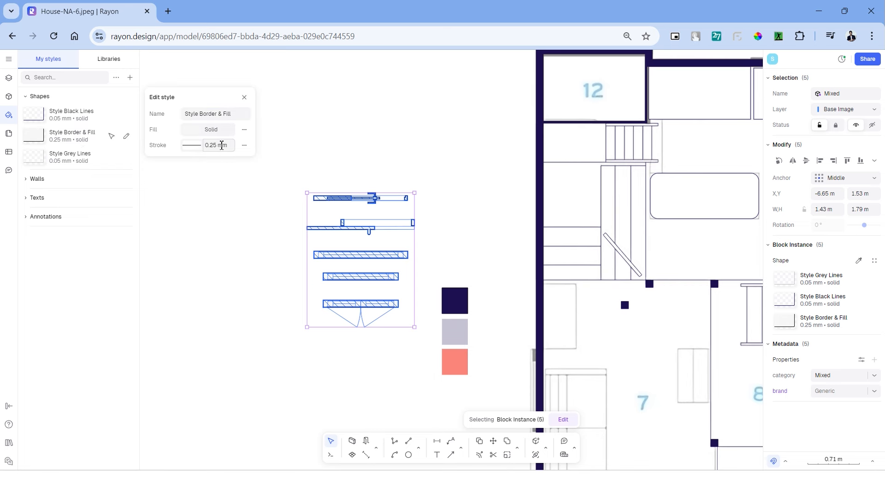
- Finish editing the Border & Fill style of the door blocks
click(191, 145)
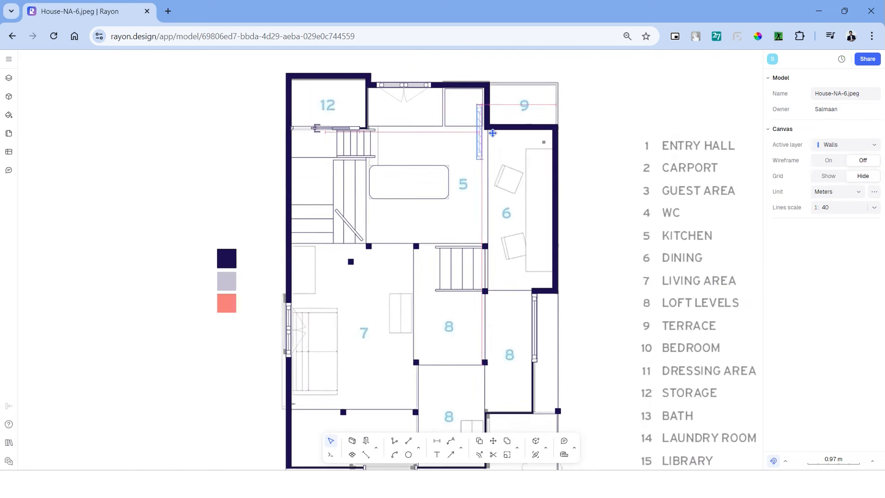
- Show the layers list and select a layer for tracing furniture
click(9, 77)
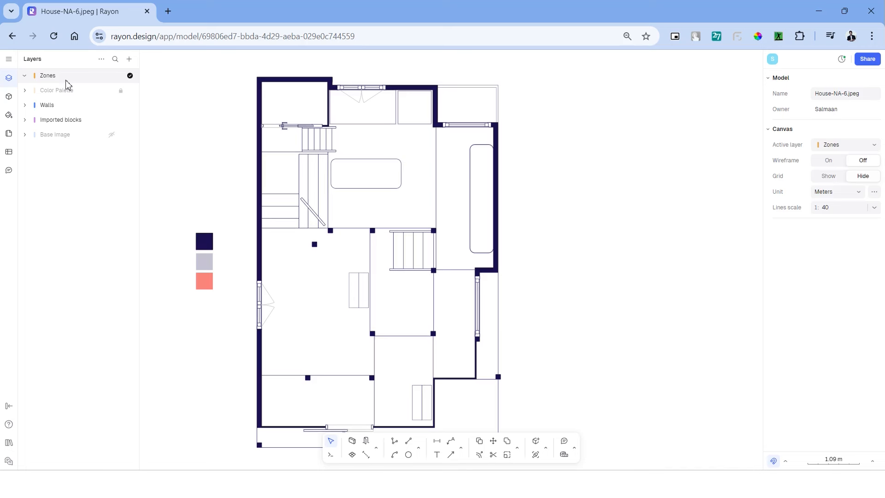
click(47, 75)
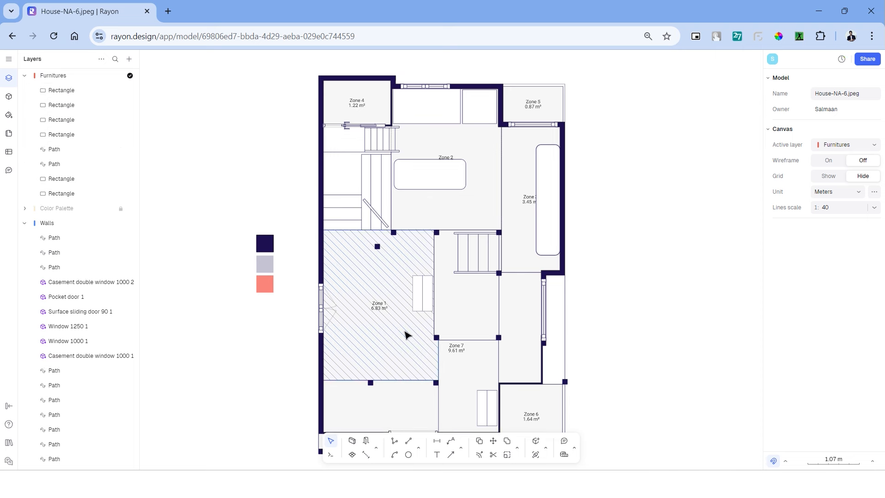
- Select Zone 1 and give it the lavender palette fill
click(377, 246)
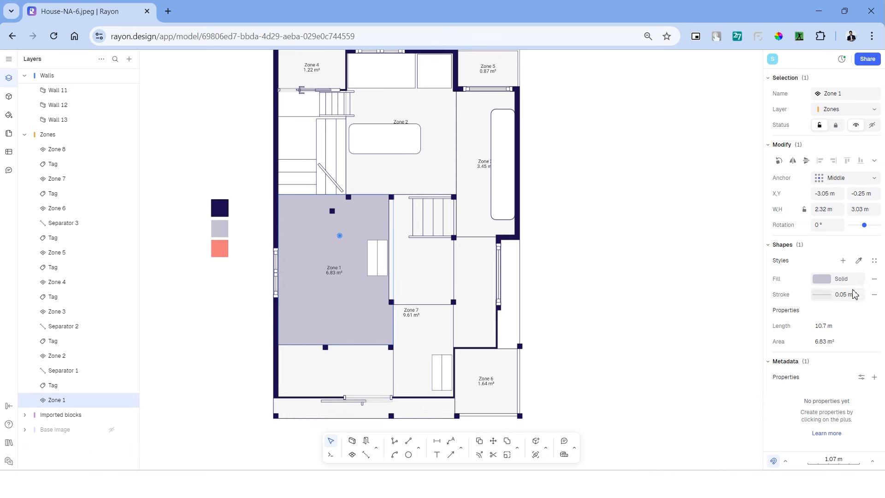
click(823, 279)
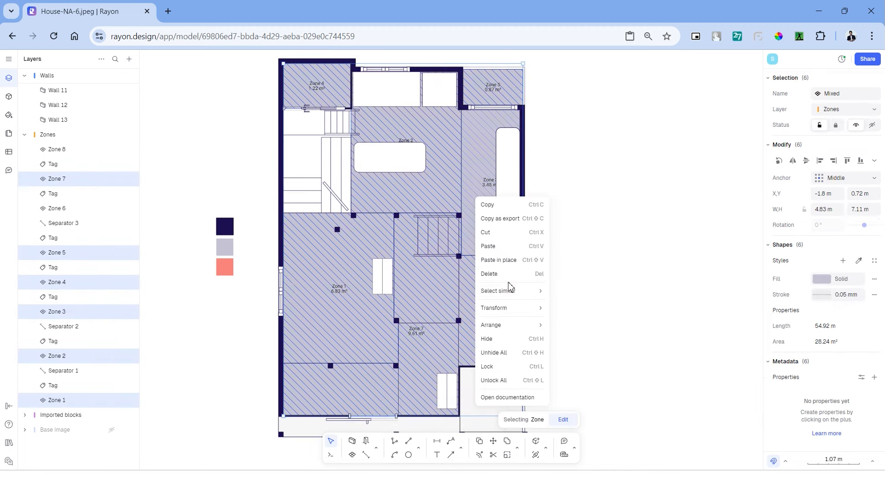
mouse_move(505, 210)
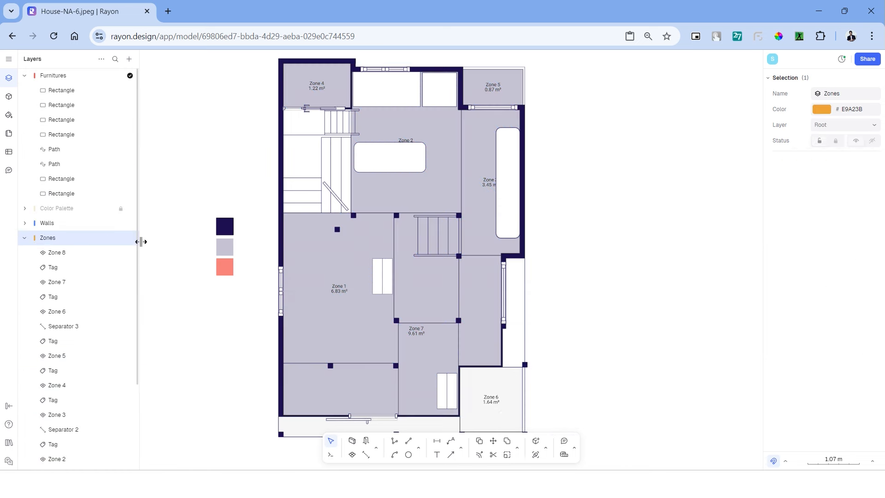
- Give the six copied zones a Parquet Strip hatch rotated 45°, then select Zone 8 for square tiles
click(47, 238)
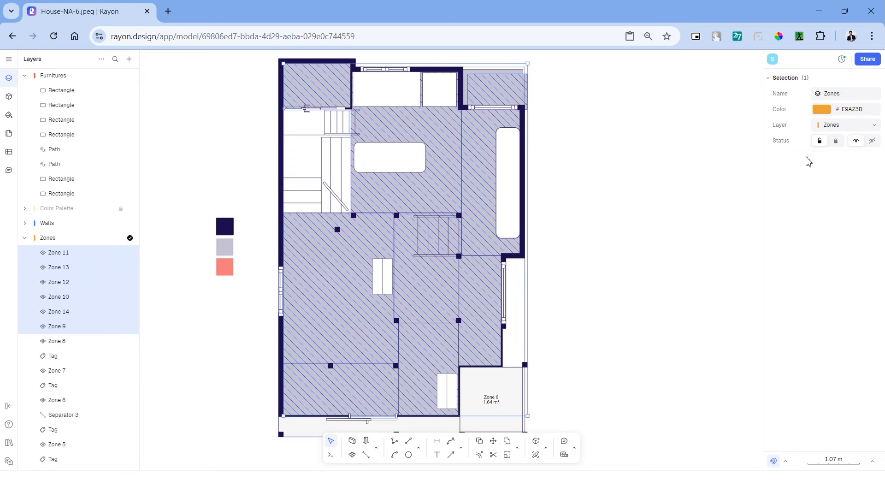
click(689, 299)
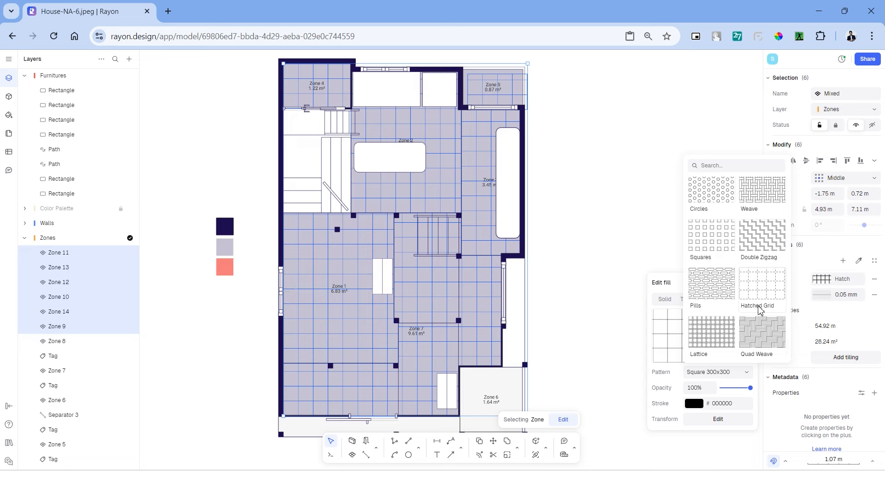
click(761, 333)
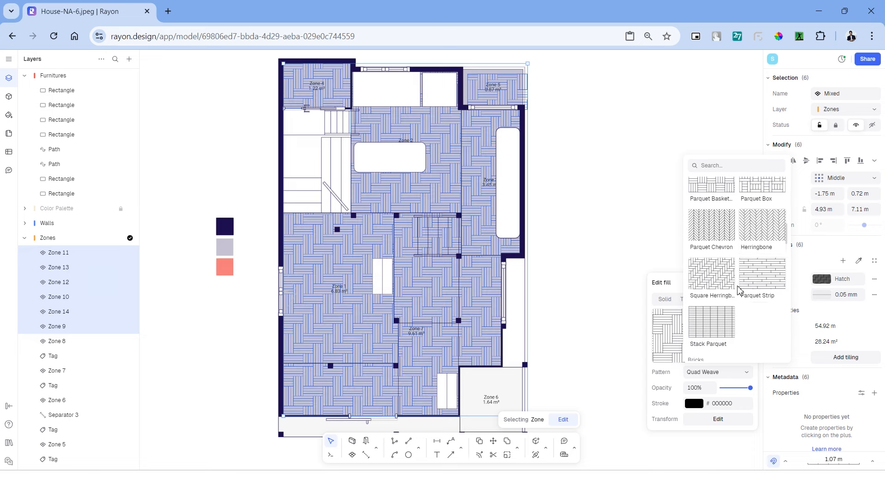
click(762, 274)
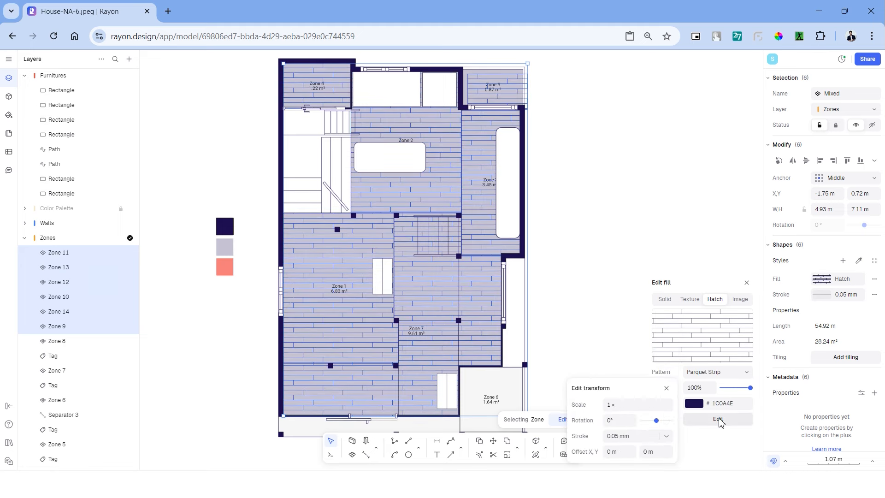
text(45)
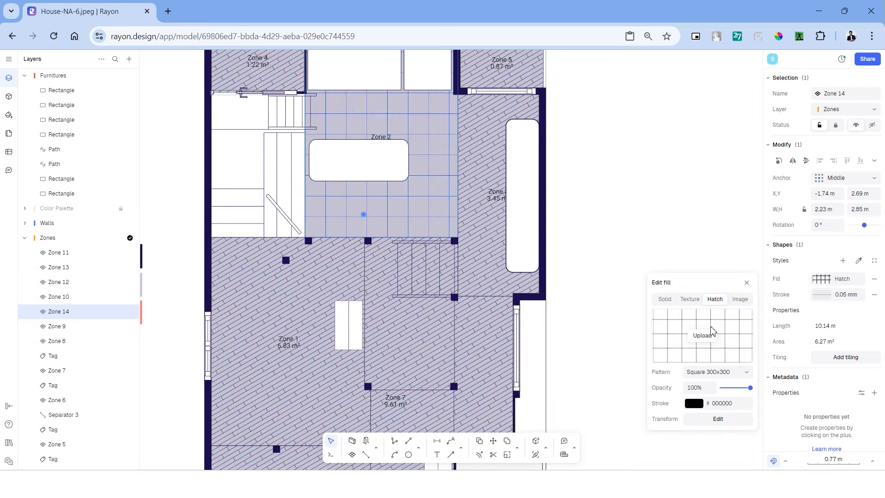
click(718, 419)
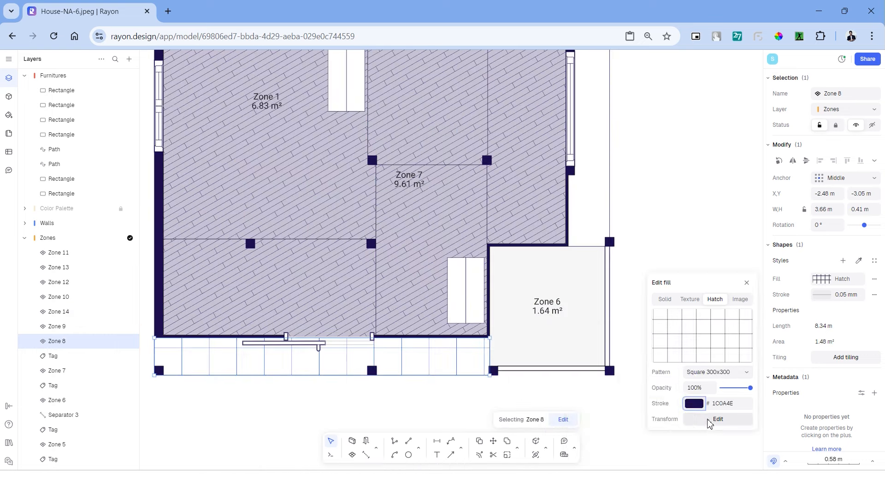
click(698, 387)
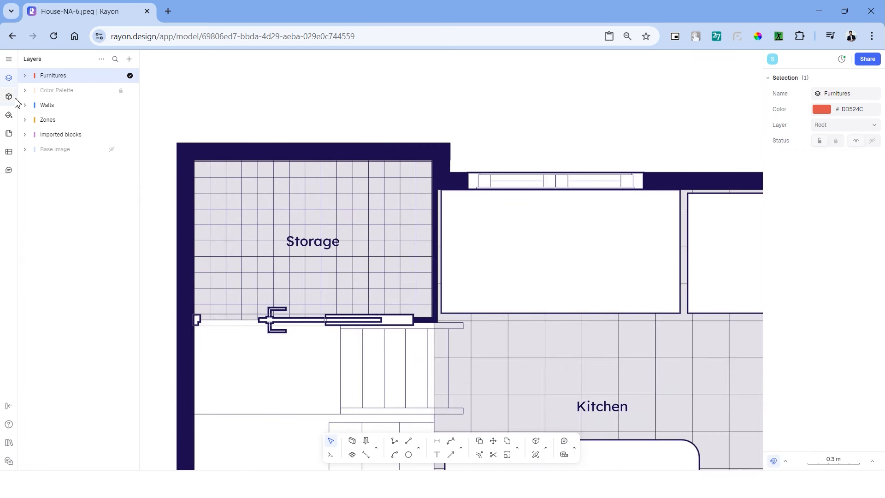
- Search the blocks for 'stove' and place the compact gas cooktop against the kitchen's top wall
click(9, 96)
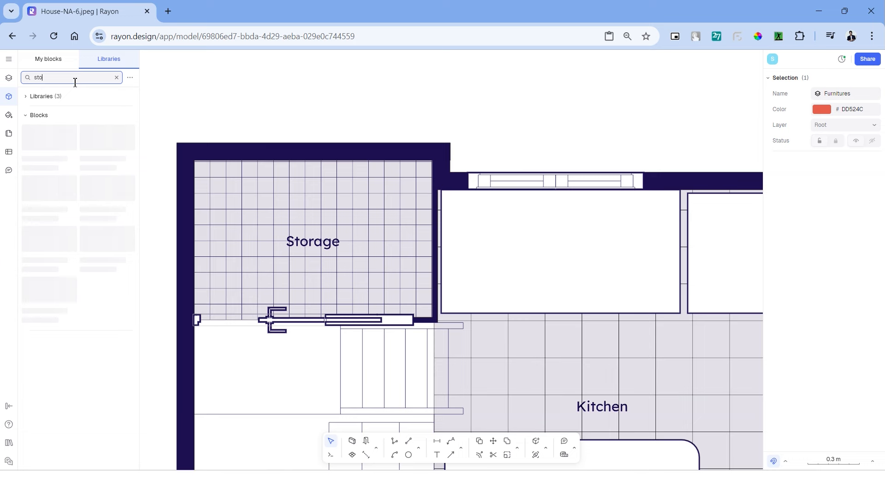
text(stove)
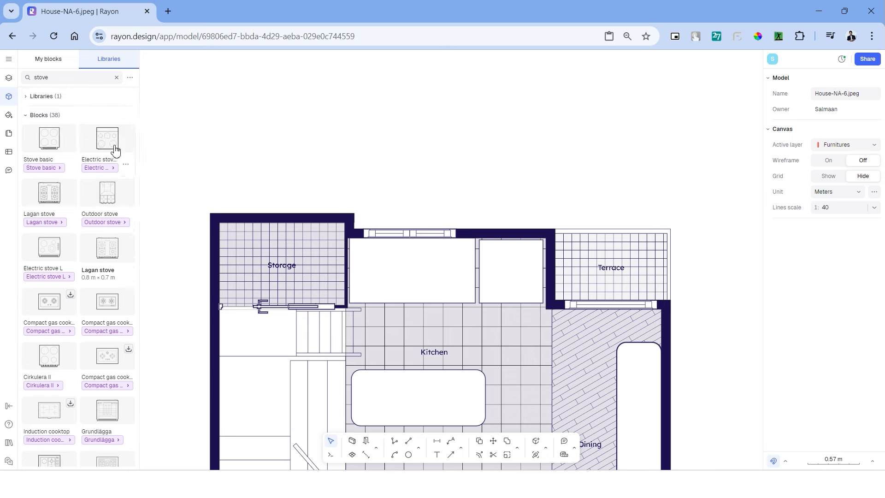
click(409, 229)
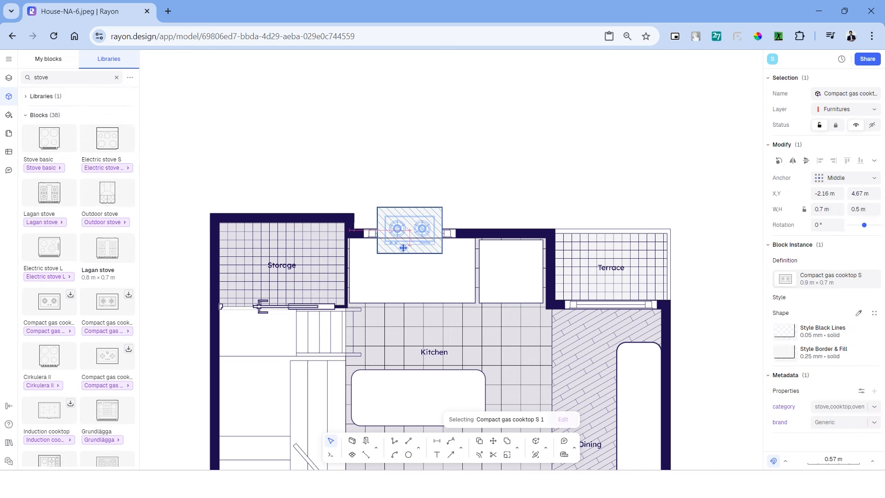
drag(409, 231, 387, 276)
text(chair)
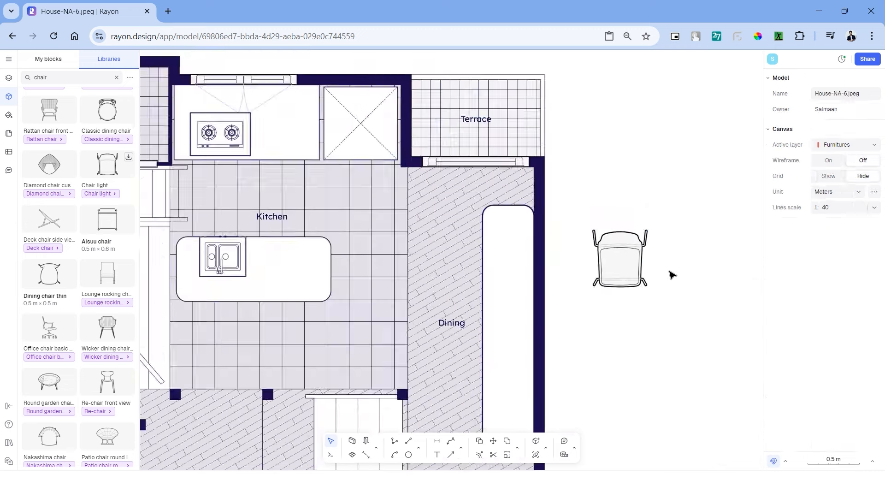
- Place a light chair, bring back the furniture layers, and edit the rug's carpet hatch style
click(618, 257)
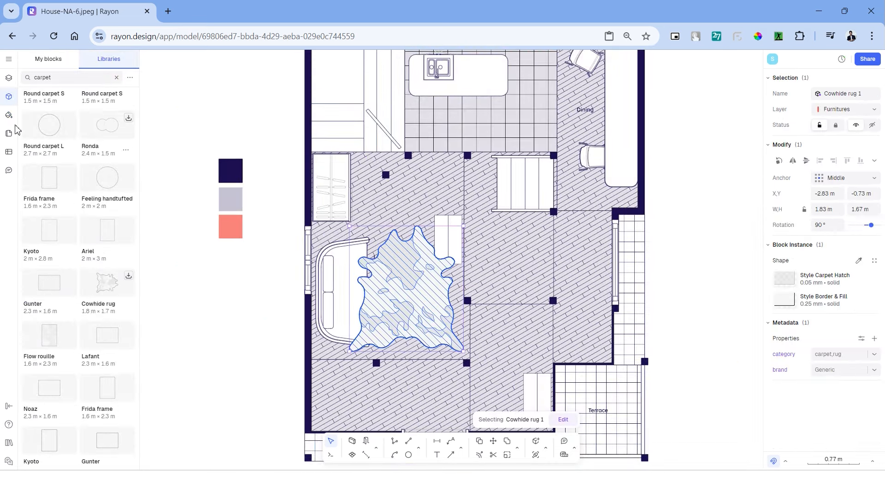
click(9, 78)
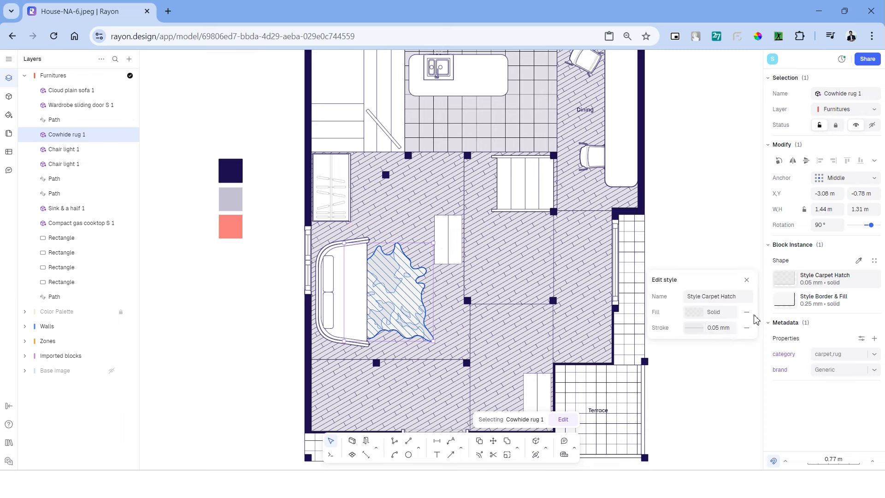
click(562, 419)
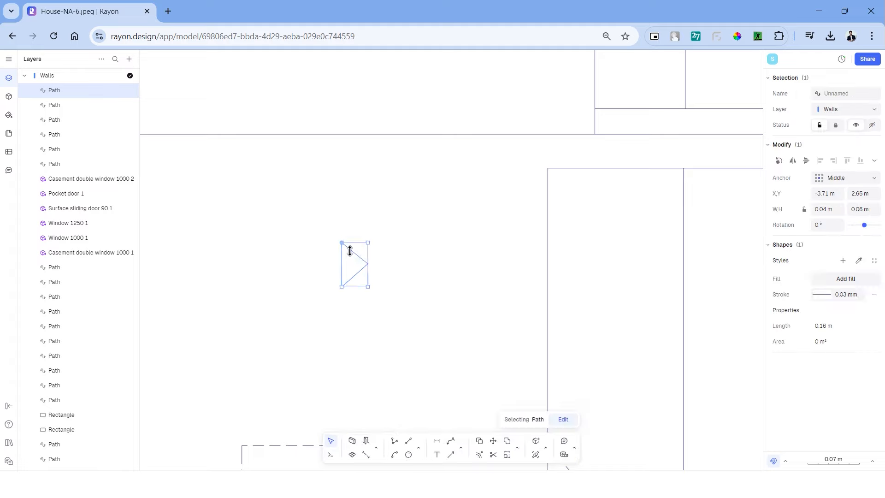
- Select the small arrowhead drawn on the stairs
click(846, 294)
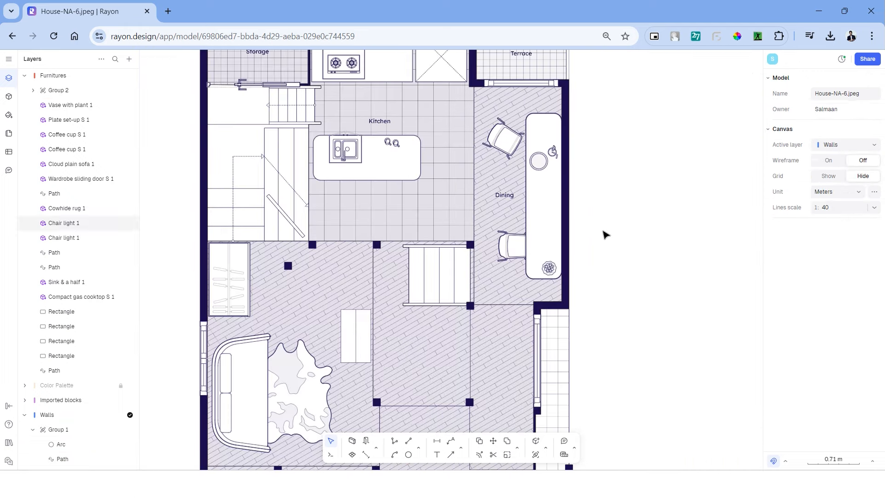
- Add a new annotations layer and place a +3.12 elevation label
click(129, 58)
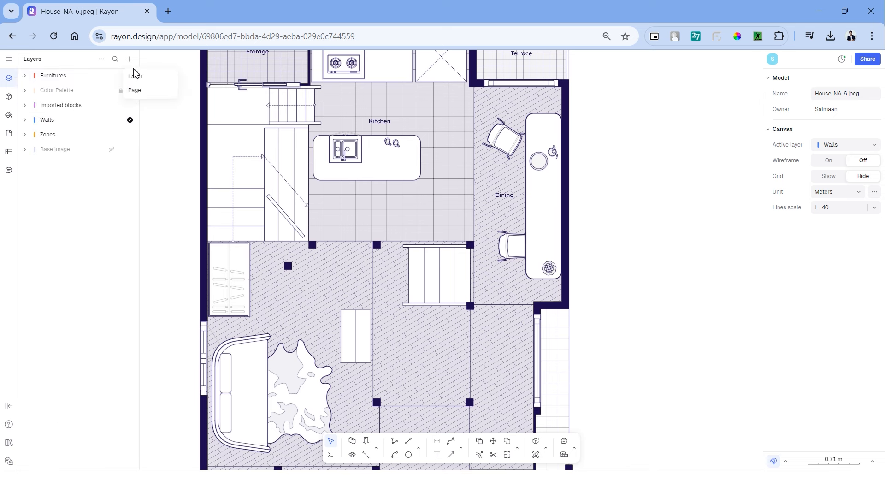
click(135, 76)
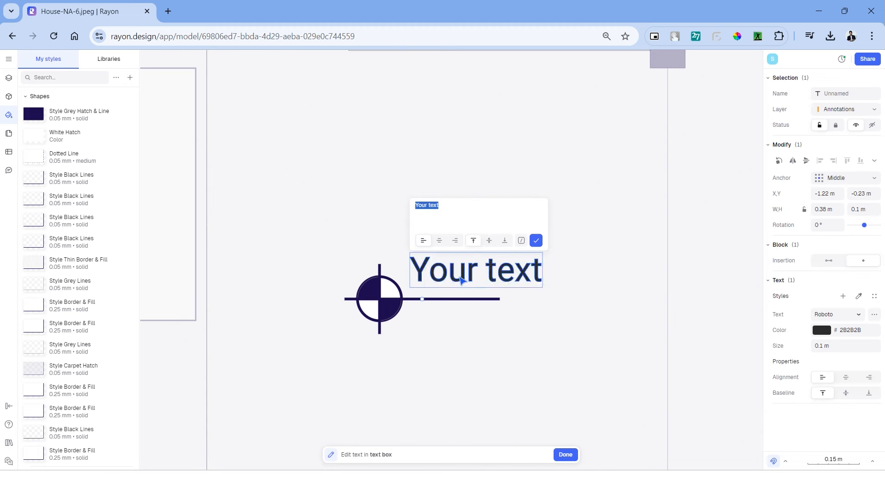
text(+3.12)
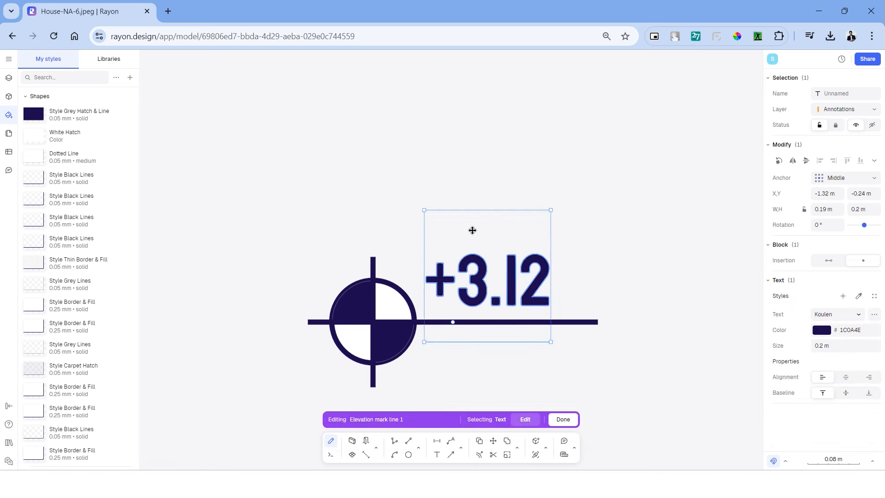
click(561, 419)
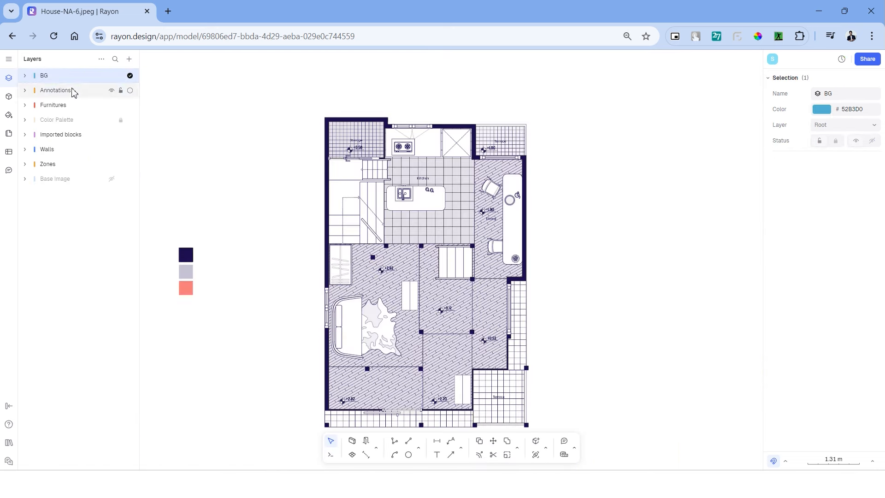
- Switch the shape tool to rectangles for drawing the background
click(418, 449)
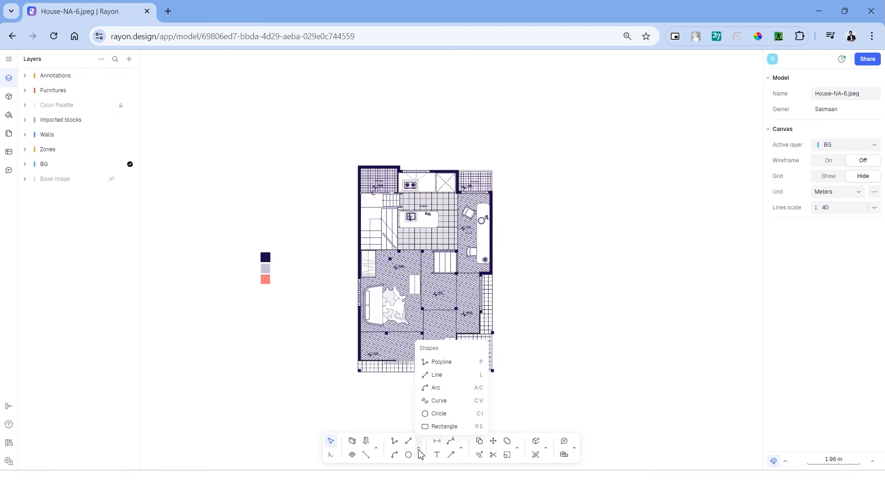
click(445, 429)
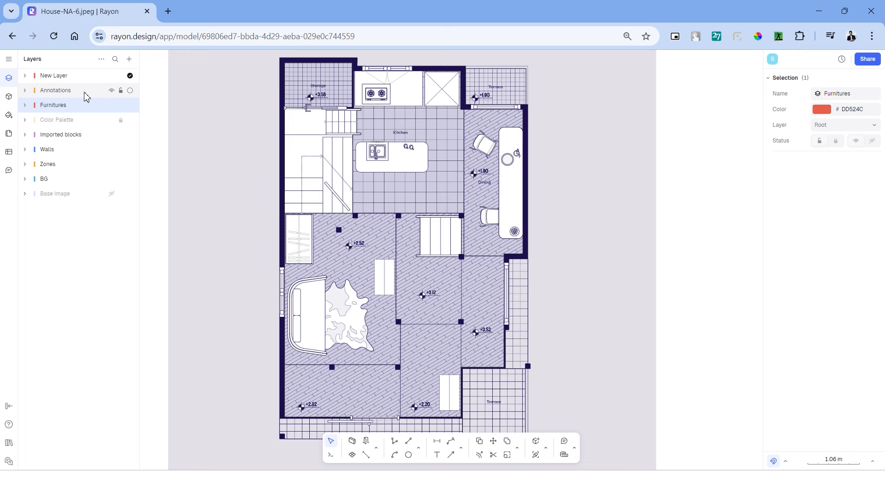
- Name the layer 'Human Figures' and pick a new stroke colour for the figures
text(Human Figures)
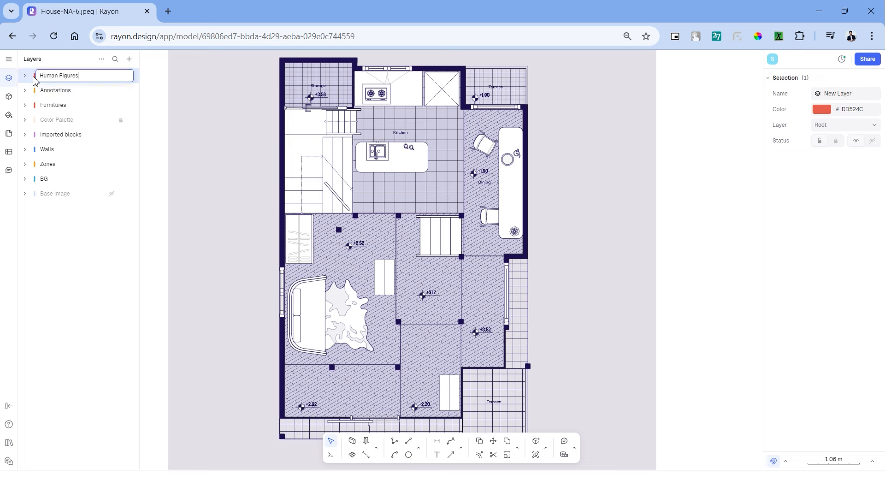
click(8, 97)
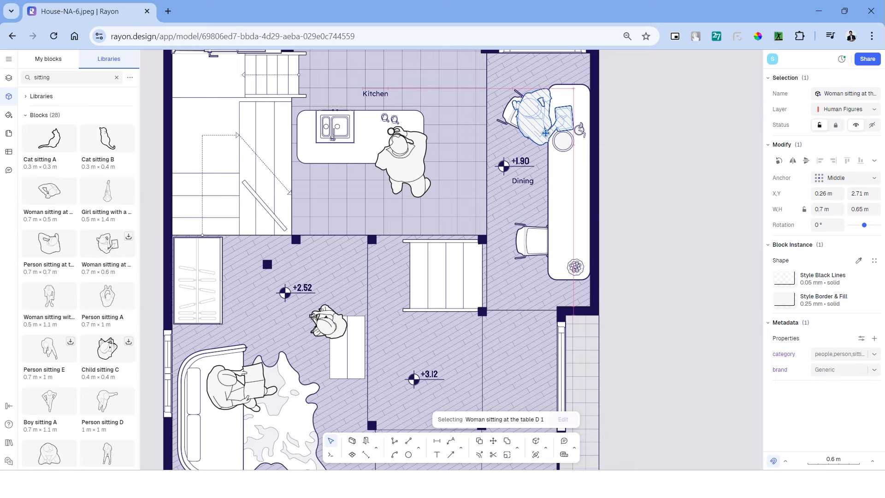
scroll(down, 3)
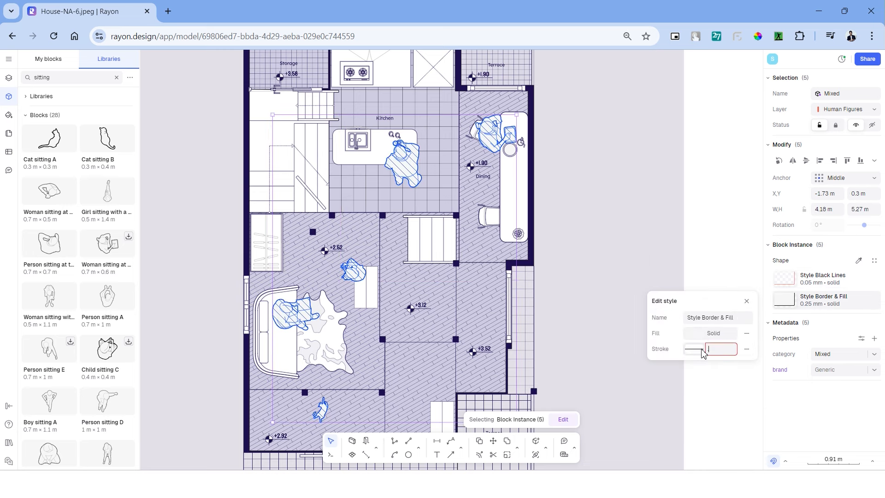
click(713, 332)
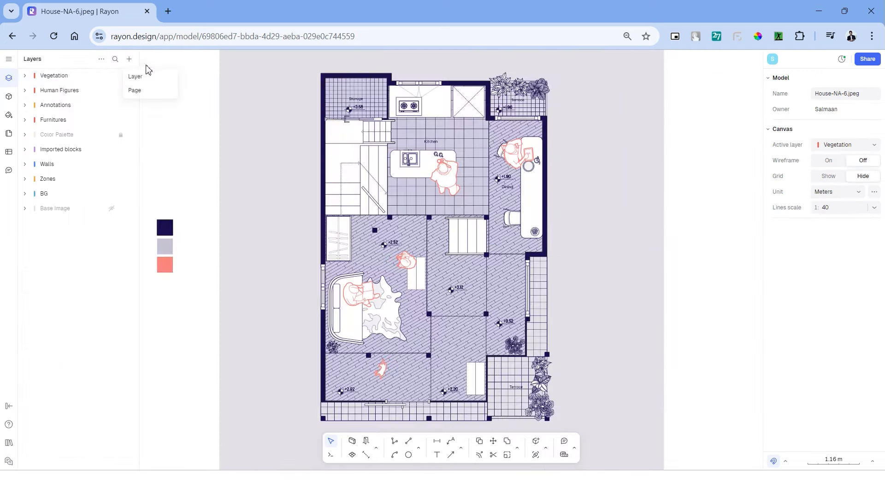
- Add a Dimensions layer, set dimensions to dark navy, and dimension the window opening
click(134, 76)
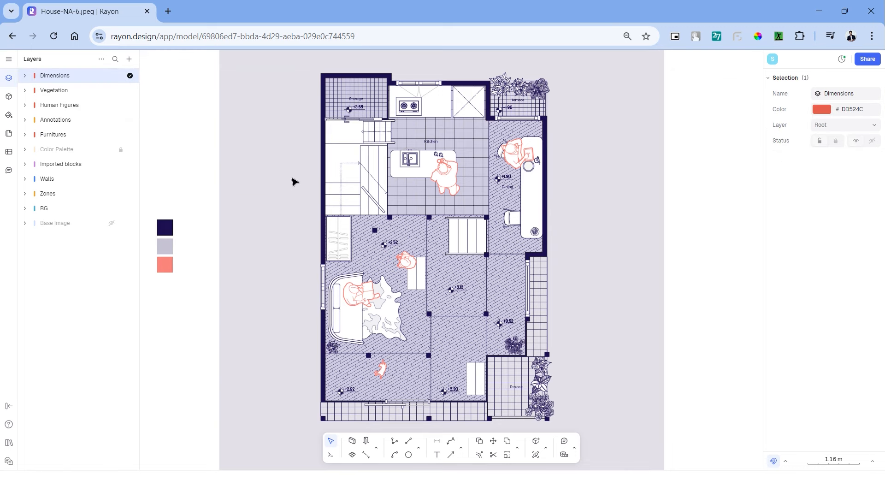
mouse_move(427, 468)
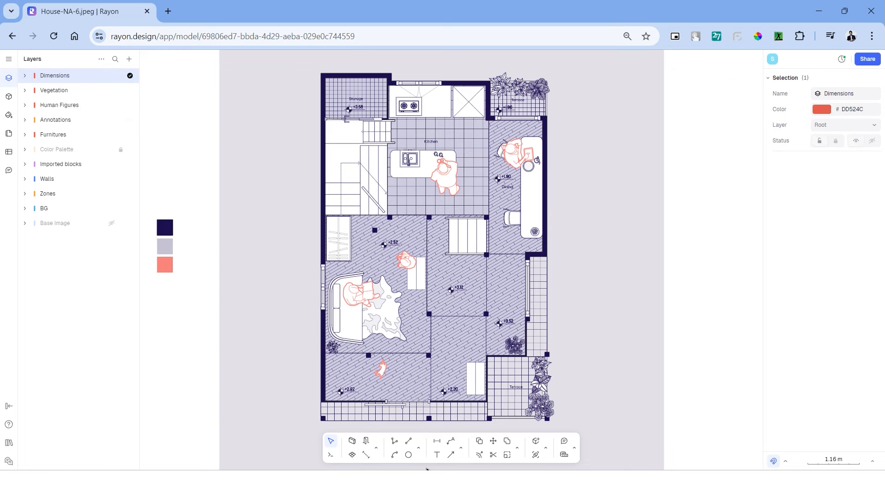
mouse_move(436, 440)
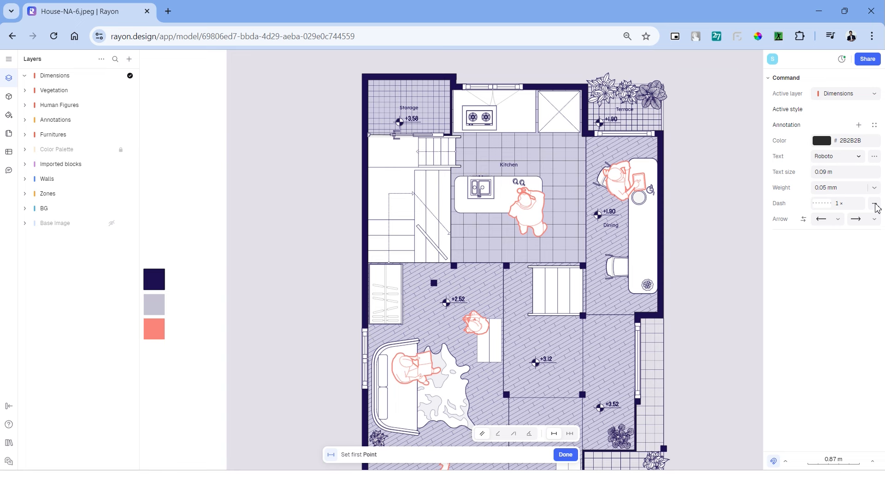
click(873, 219)
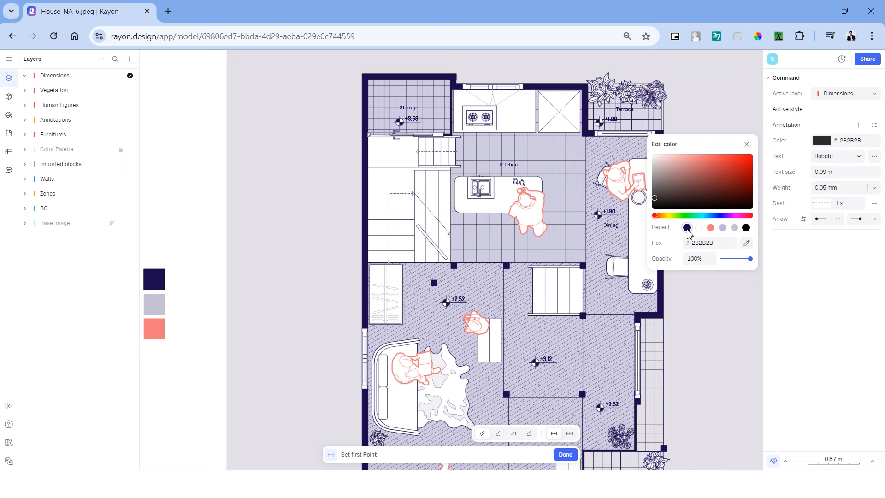
click(836, 155)
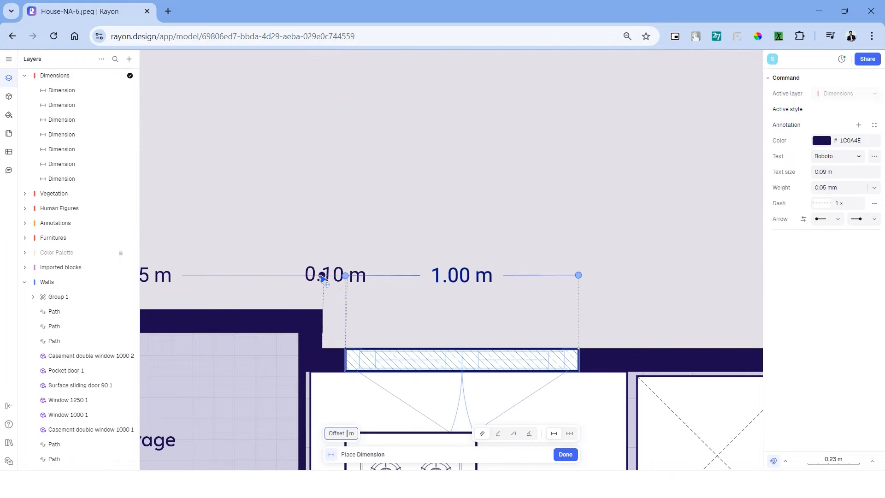
click(565, 455)
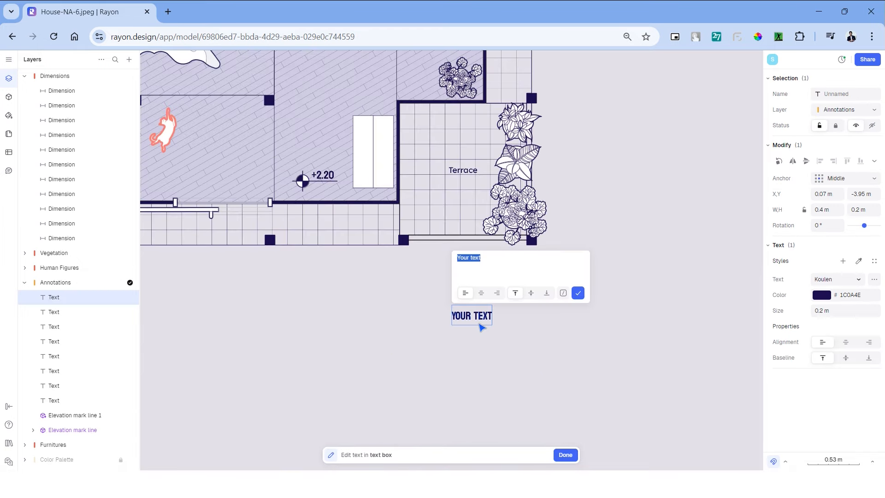
- Type the 'House Na / Sou Fujimoto' title and architect line, then search blocks for 'north'
text(House Na)
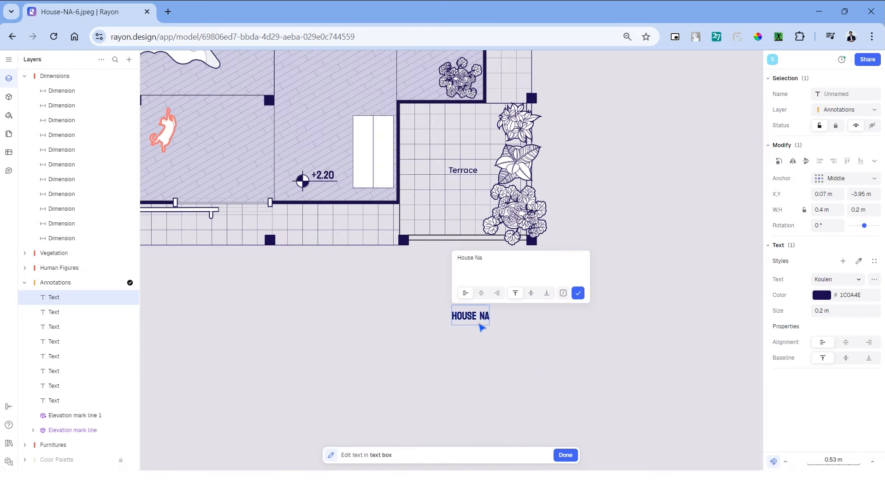
text(/ sou fuj)
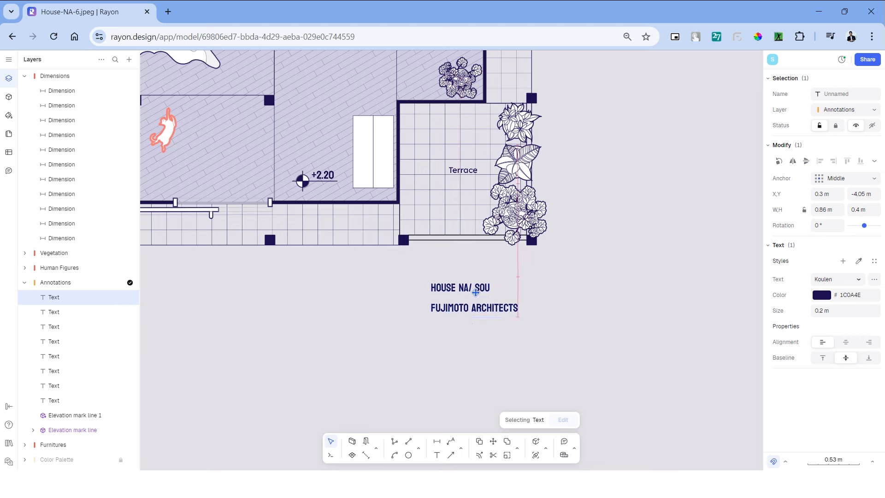
text(Architects: Sou Fujimoto Architects)
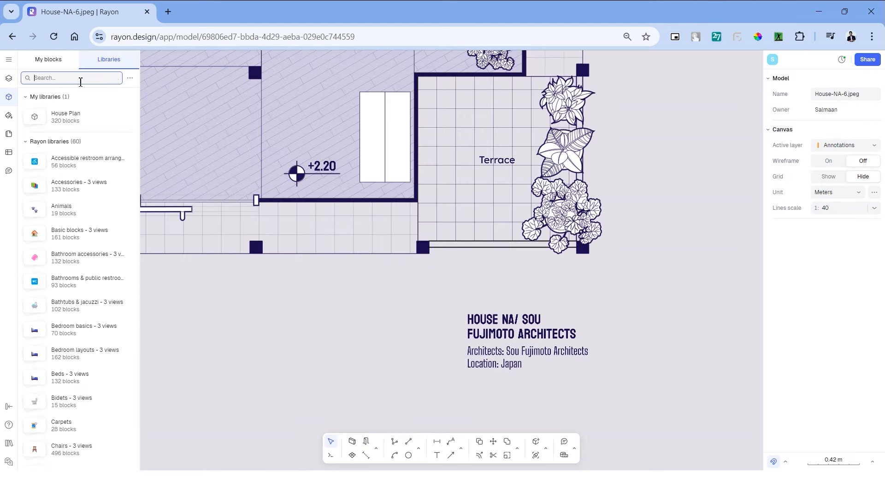
text(north)
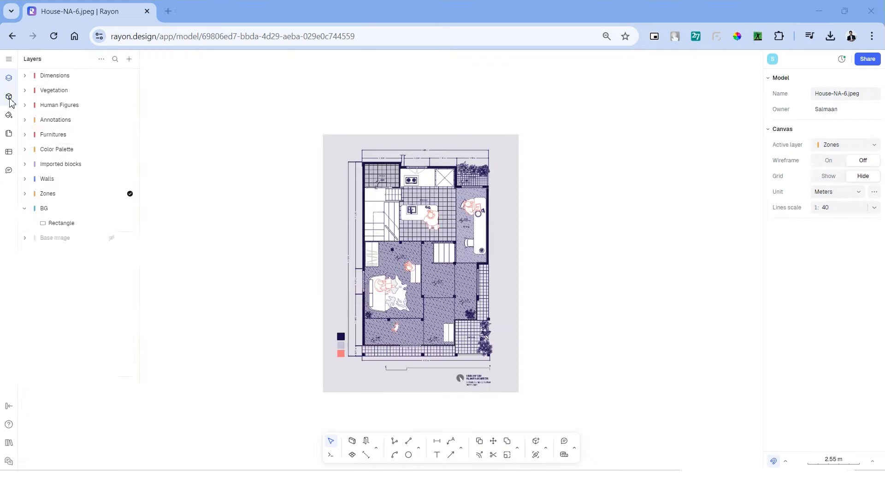
- Open the block libraries for a title block and confirm its edited scale text
click(8, 96)
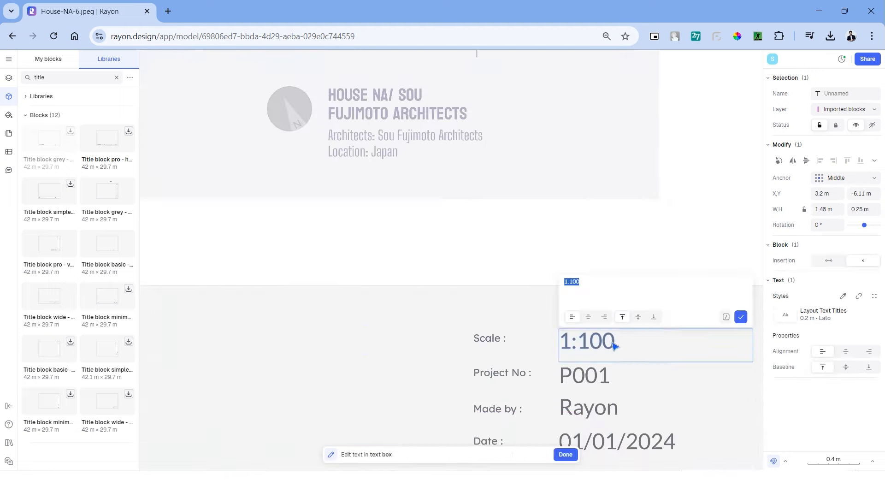
click(564, 454)
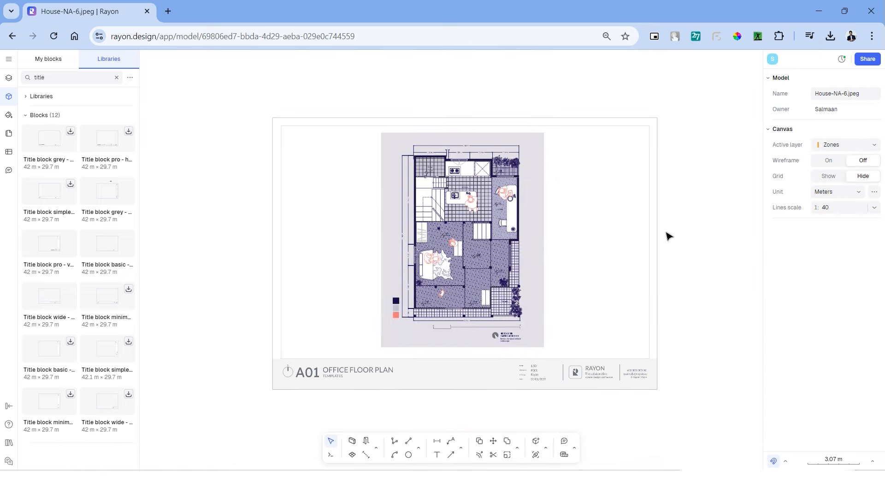
- Add a page holding the A01 Office Floor Plan sheet and show its export and rename options
click(9, 134)
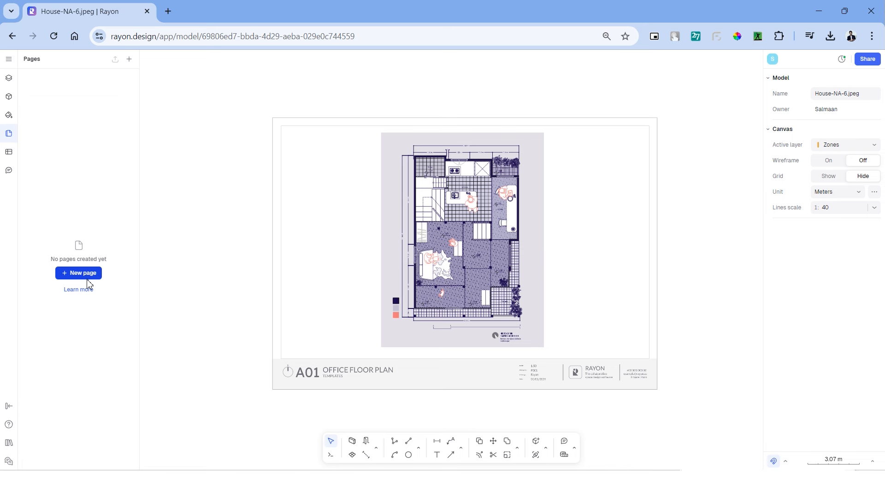
click(78, 272)
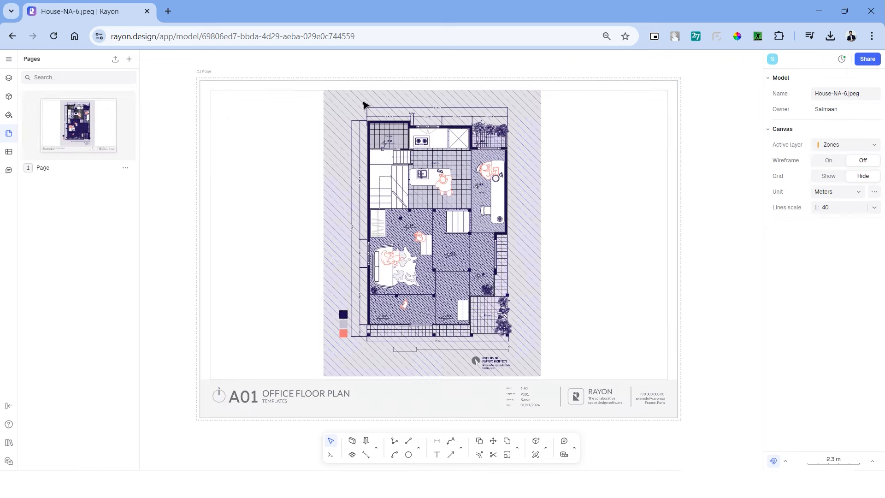
click(126, 168)
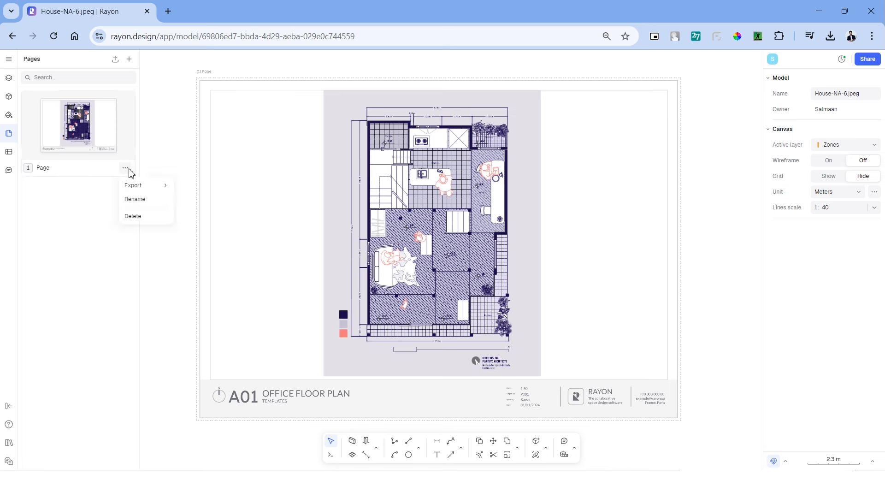